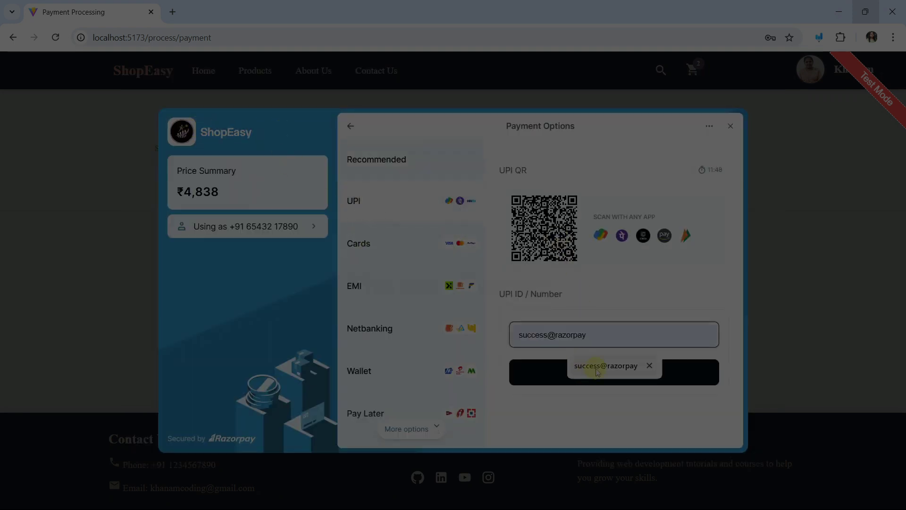
Step: Submit the ₹4,838 UPI payment request to success@razorpay with Pay Now
left_click(613, 372)
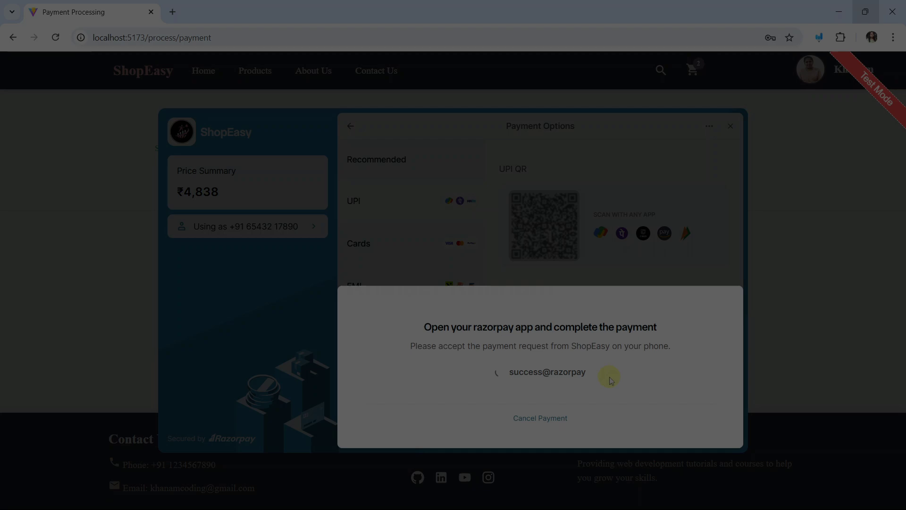